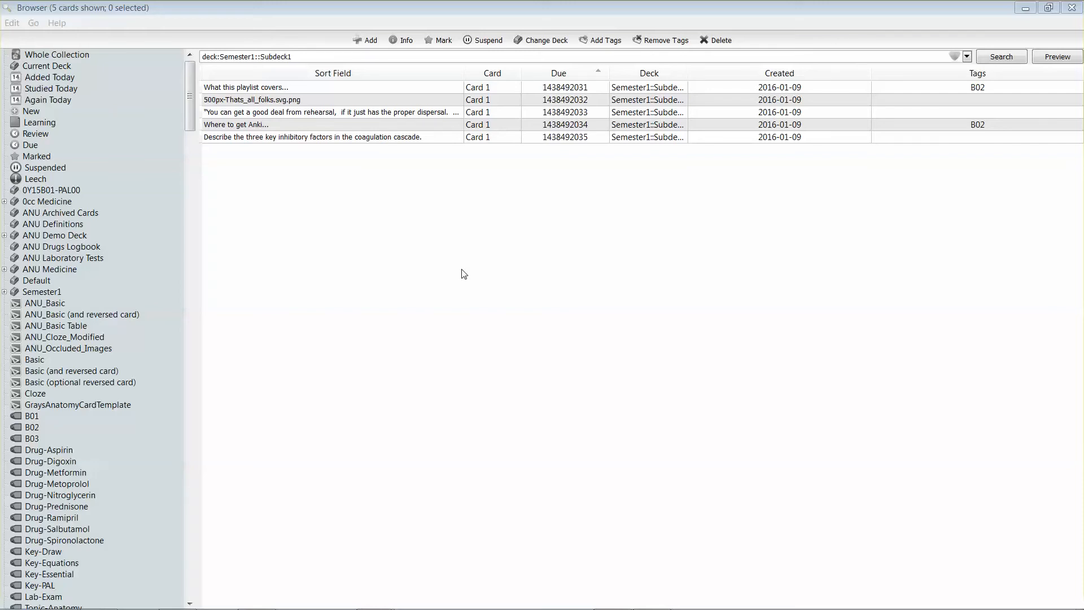
From the Browser, add a new Cloze-type note in the Semester1::Subdeck1 deck
click(364, 40)
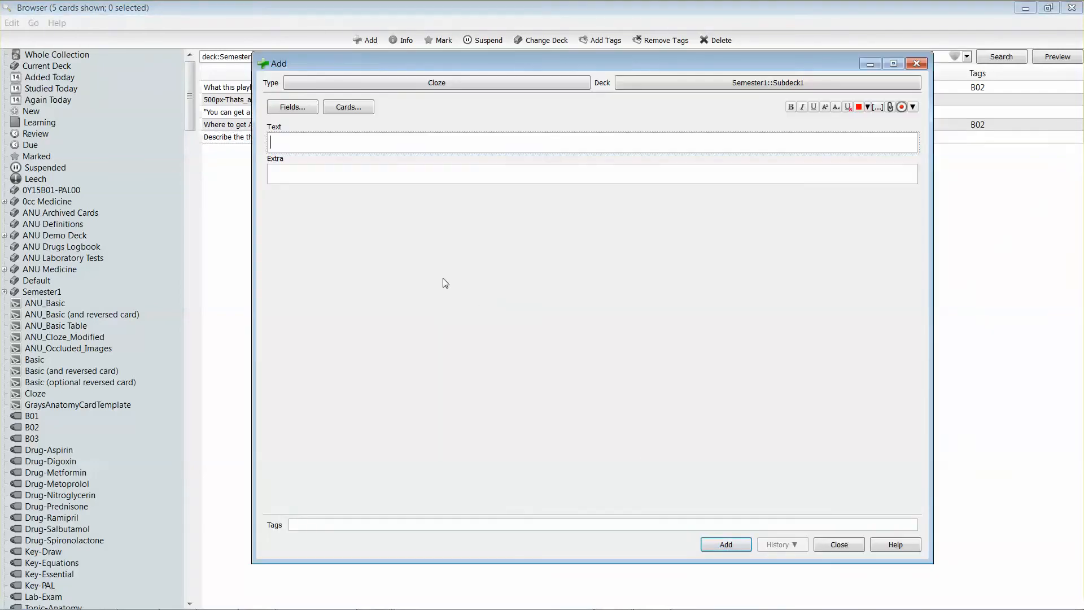
mouse_move(515, 65)
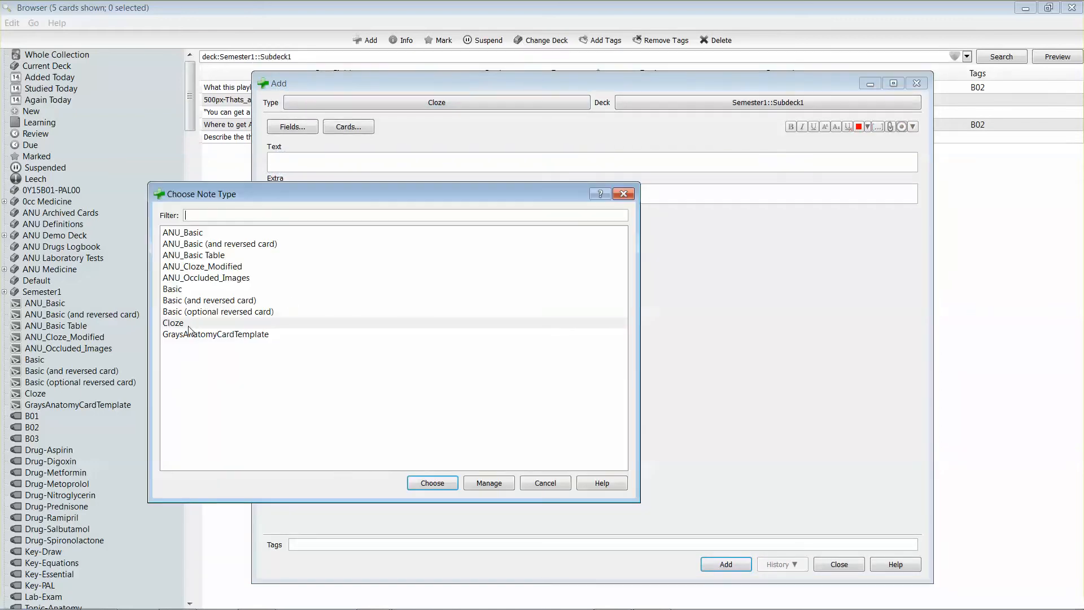
click(172, 323)
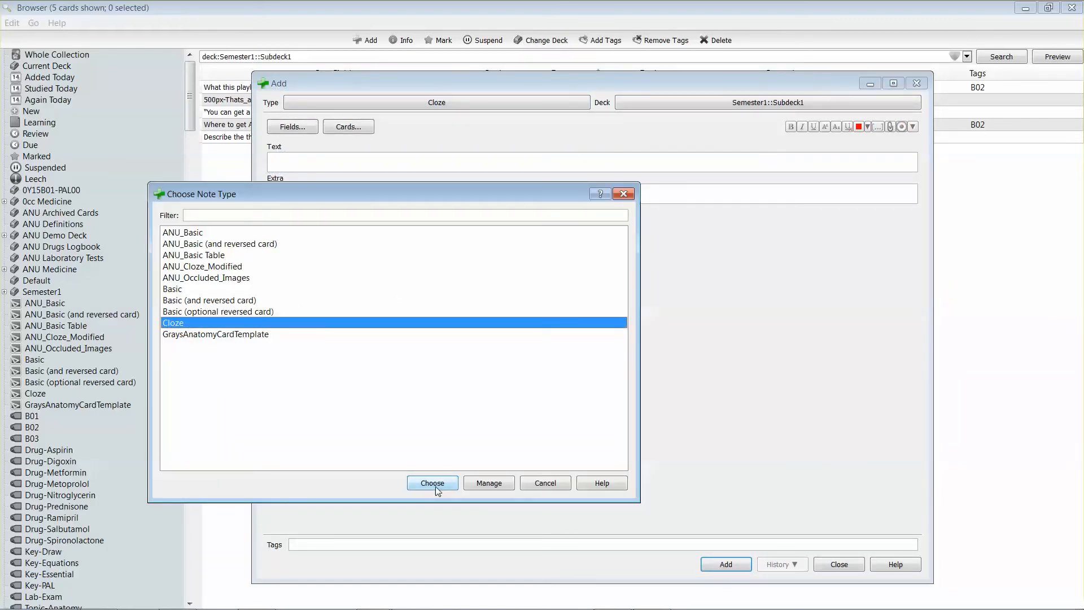
click(432, 482)
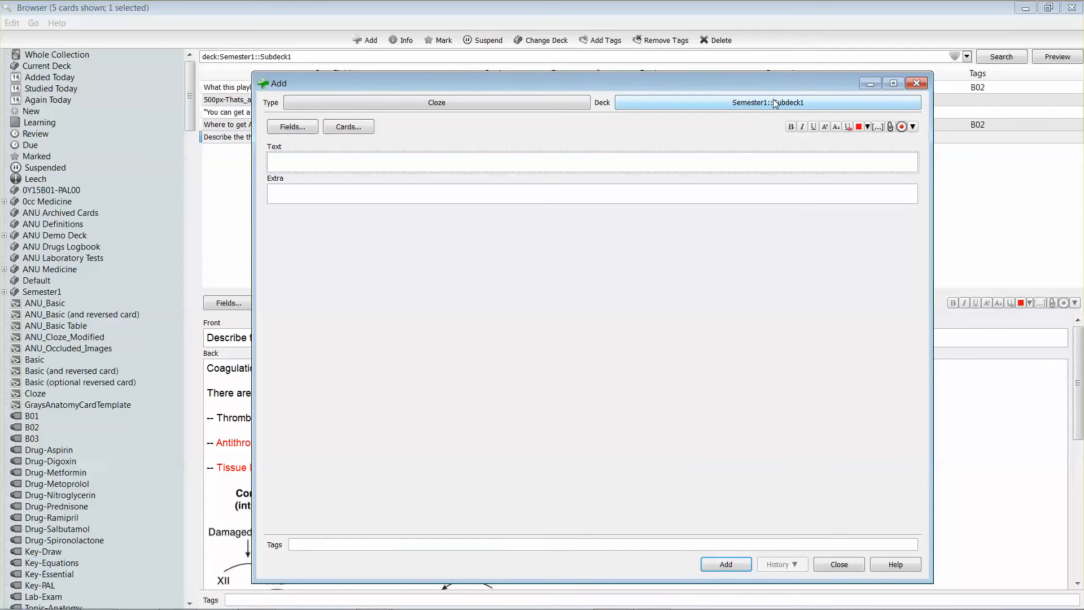
click(766, 101)
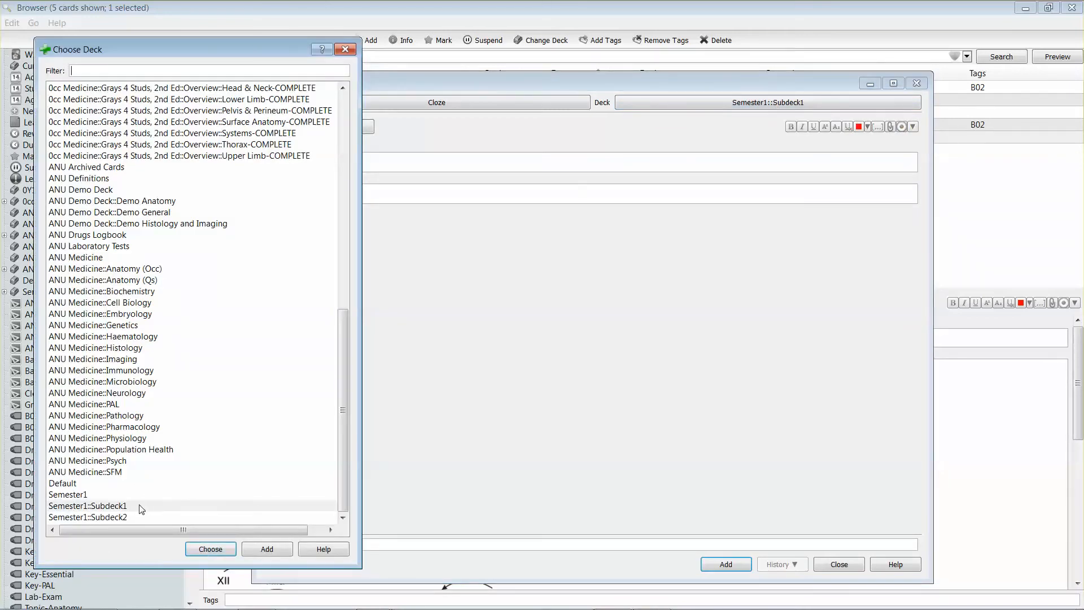
click(210, 548)
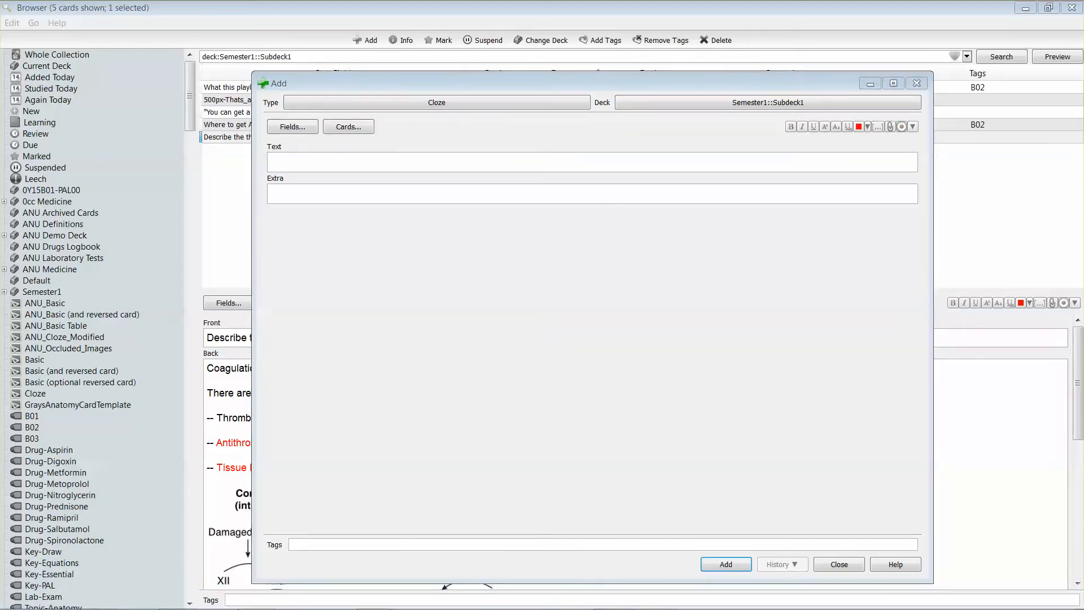
Enter 'The quick brown fox jumped over the lazy dog.' and make 'quick' cloze c1
text(The quick brown fox jumped over the lazy dog.)
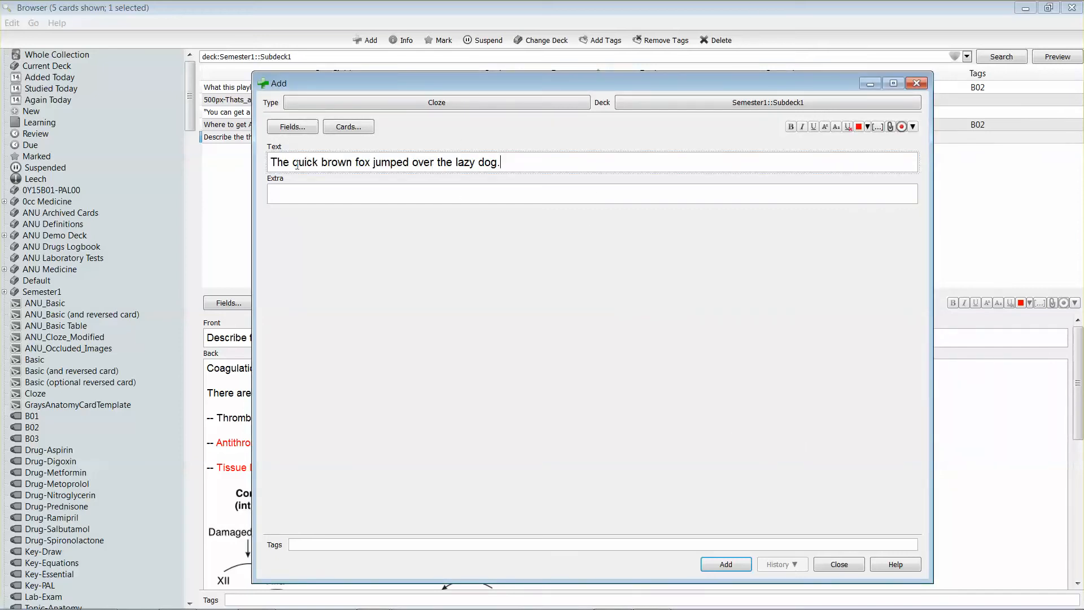
double_click(303, 162)
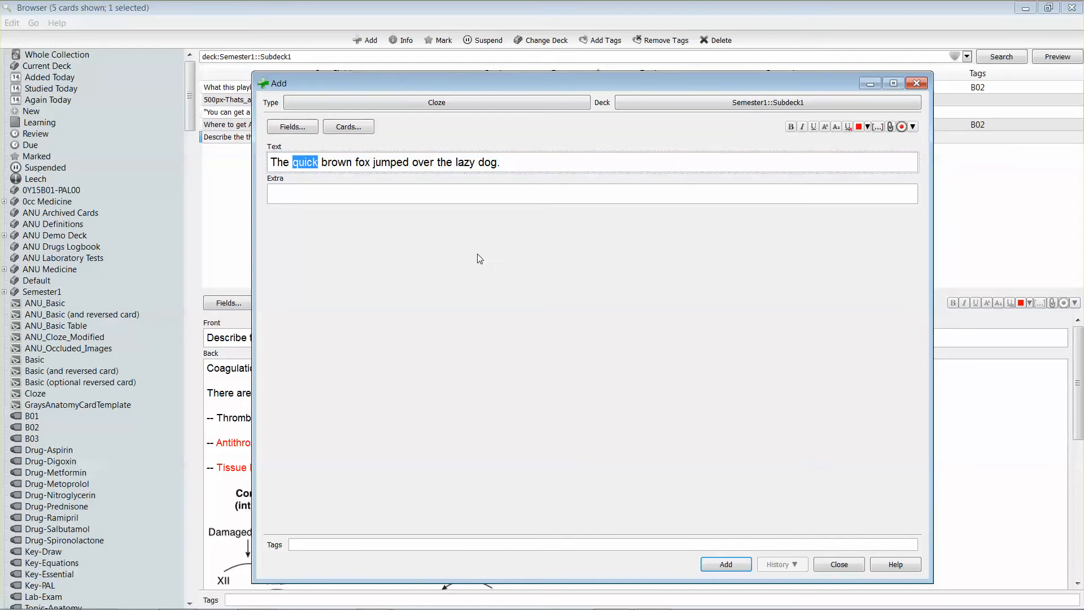
mouse_move(877, 141)
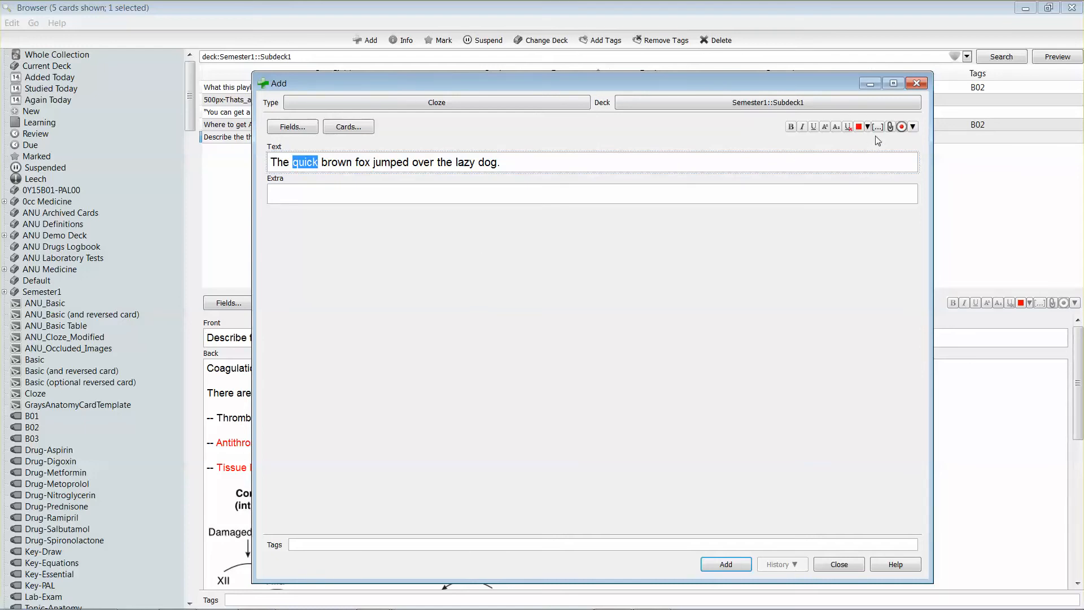
mouse_move(878, 127)
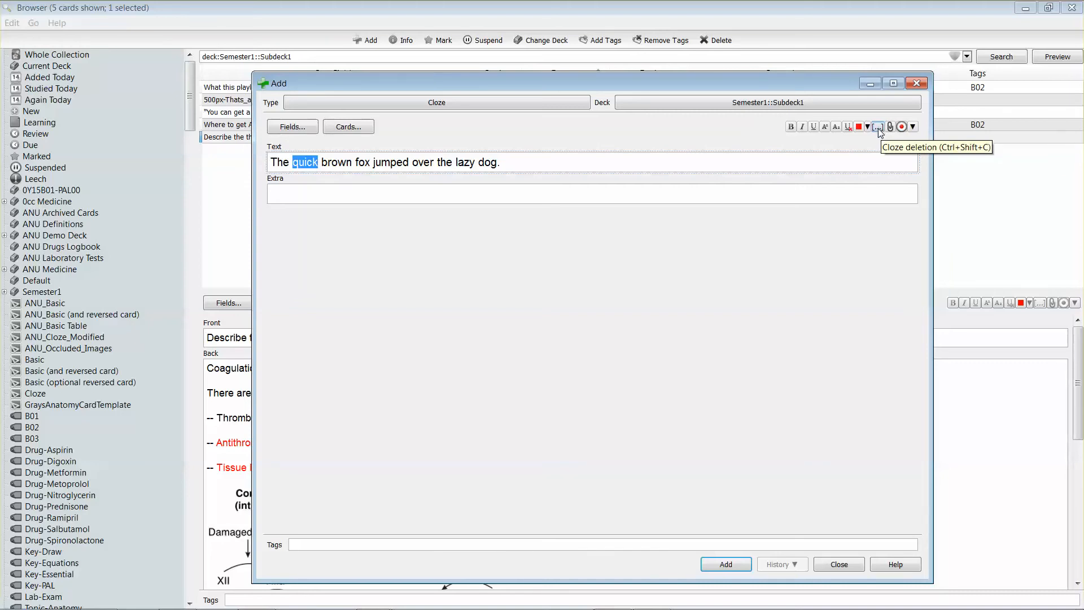
click(879, 127)
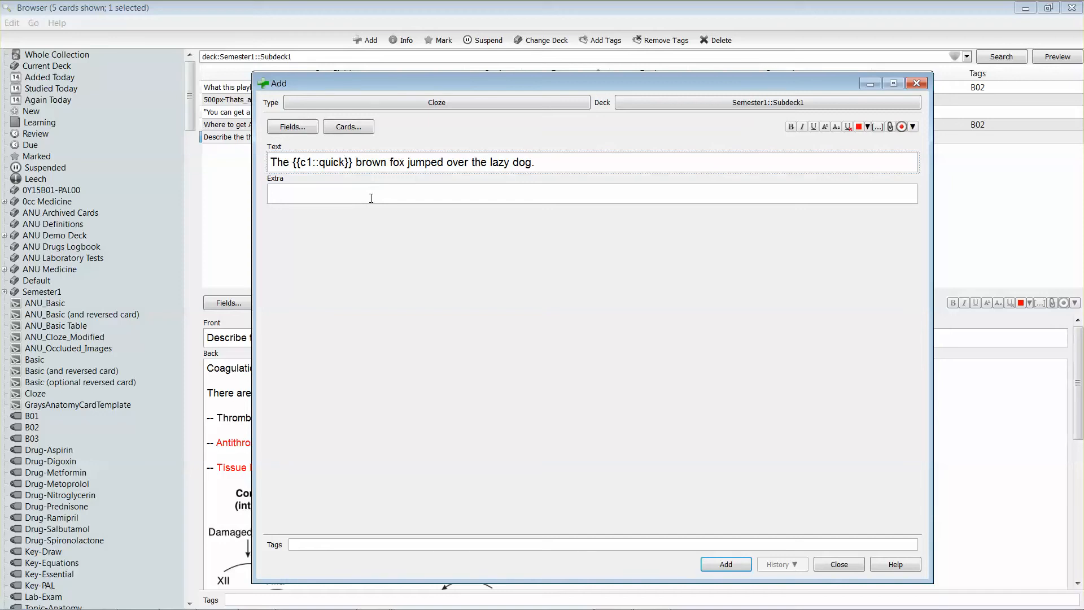
Add the hint 'speed' to the quick cloze, then select 'lazy'
text(::)
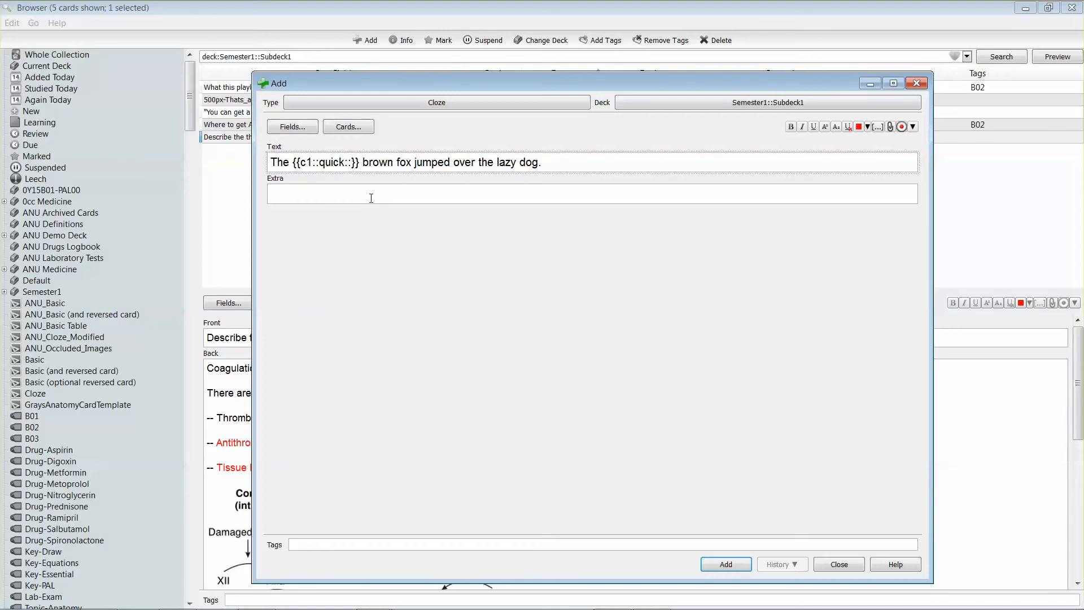
text(speed)
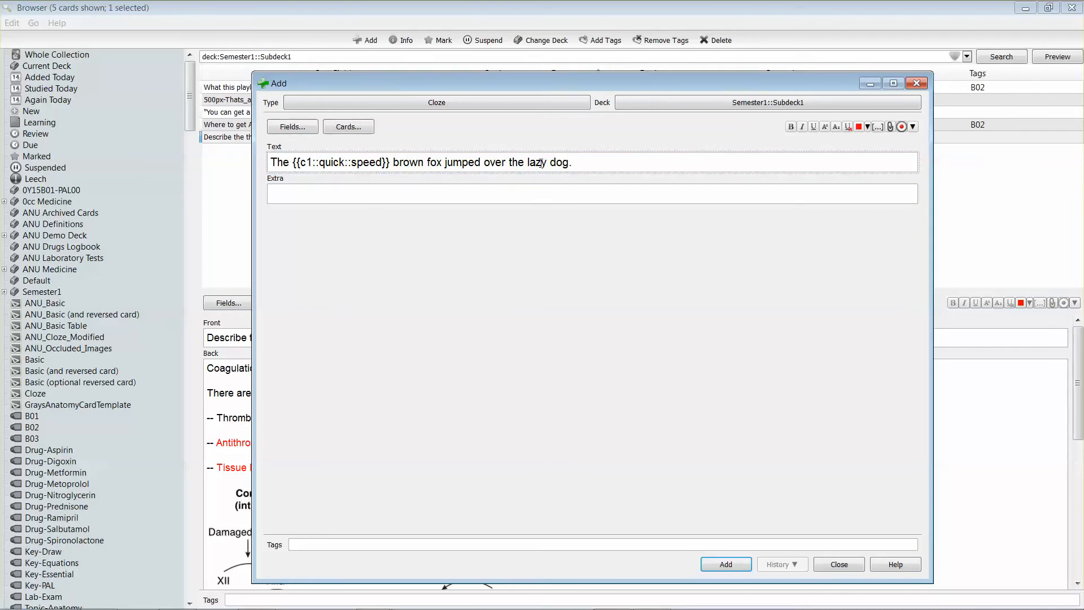
double_click(537, 163)
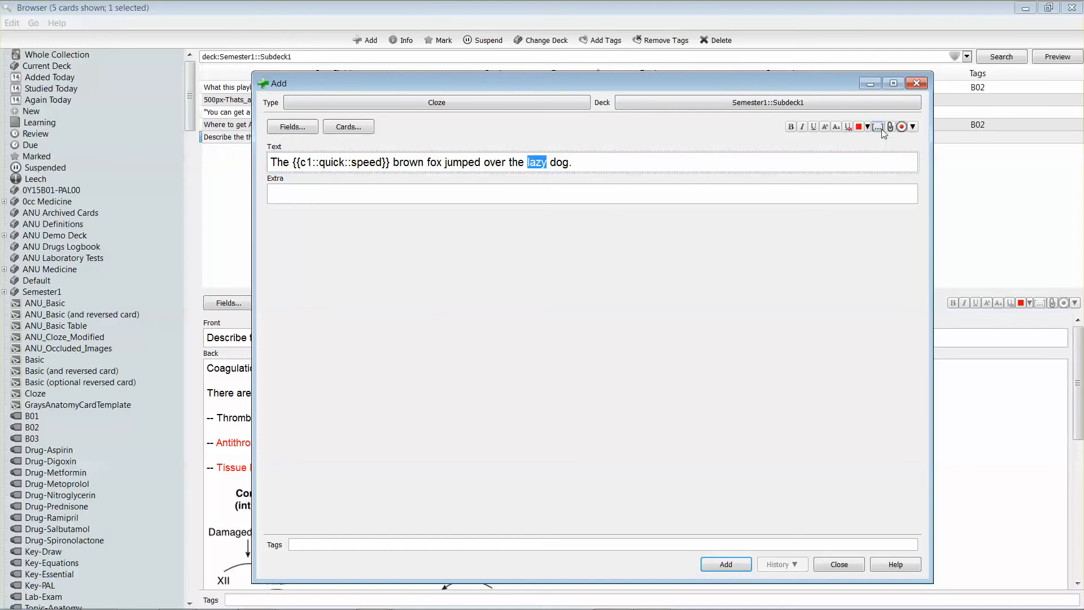
Make 'lazy' a second cloze, add the note, and preview its Cloze 1 card
click(877, 126)
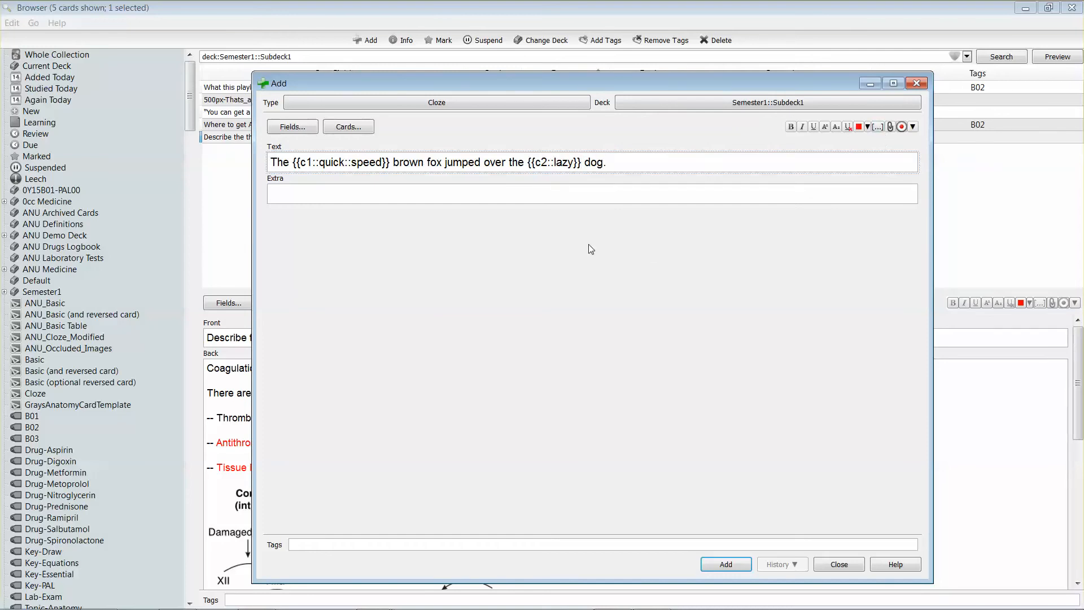
double_click(542, 163)
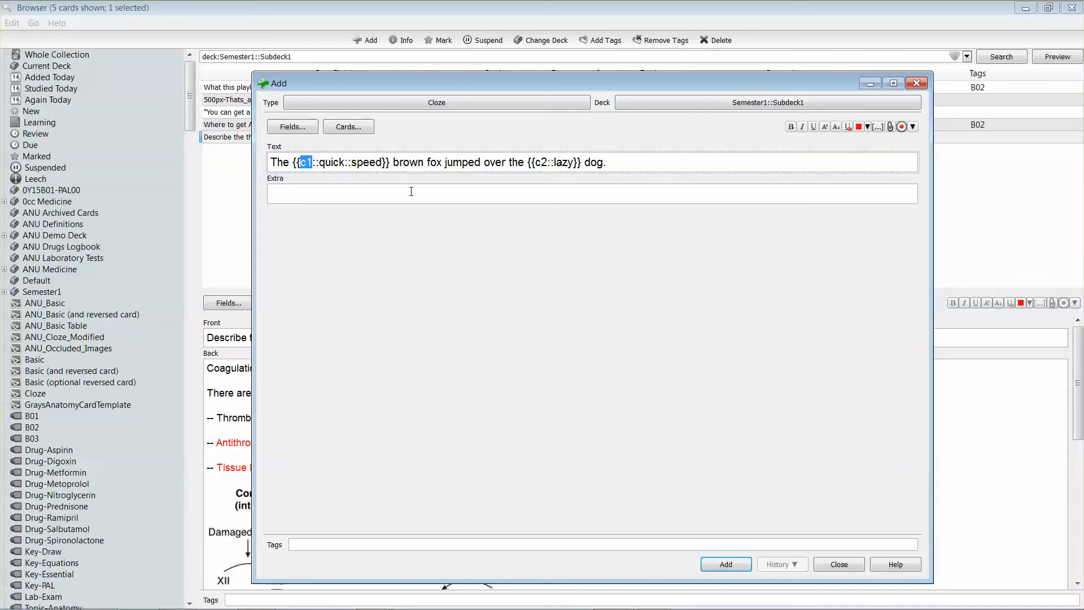
mouse_move(451, 168)
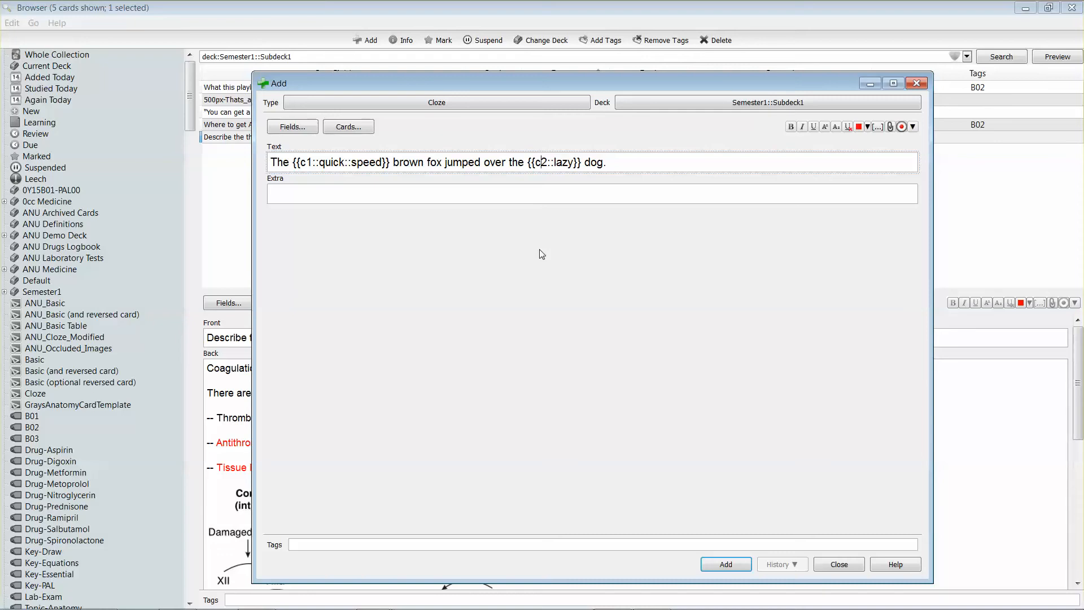
mouse_move(624, 279)
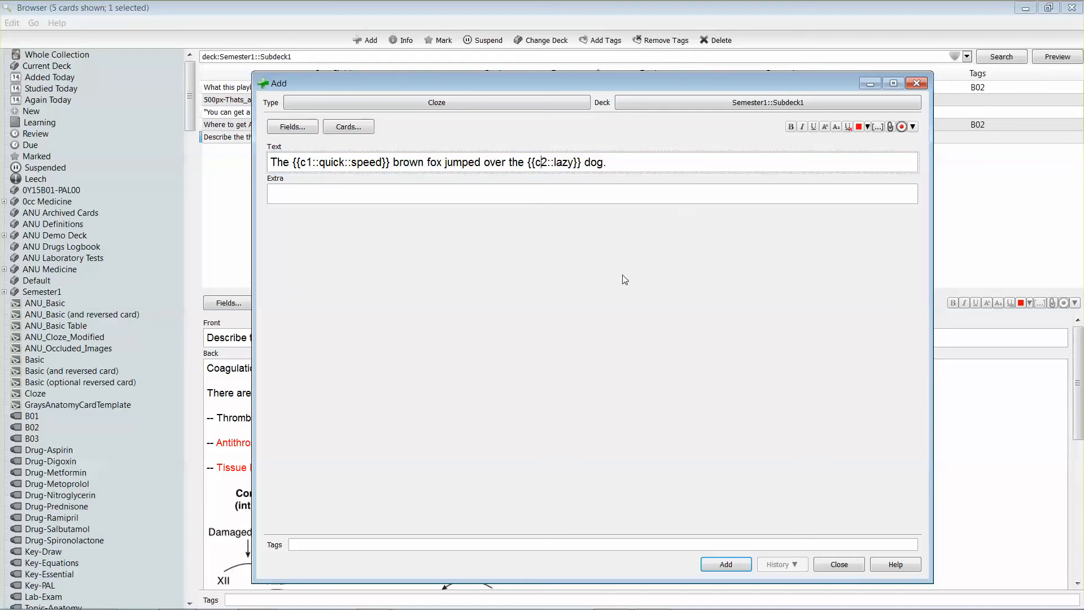
mouse_move(732, 572)
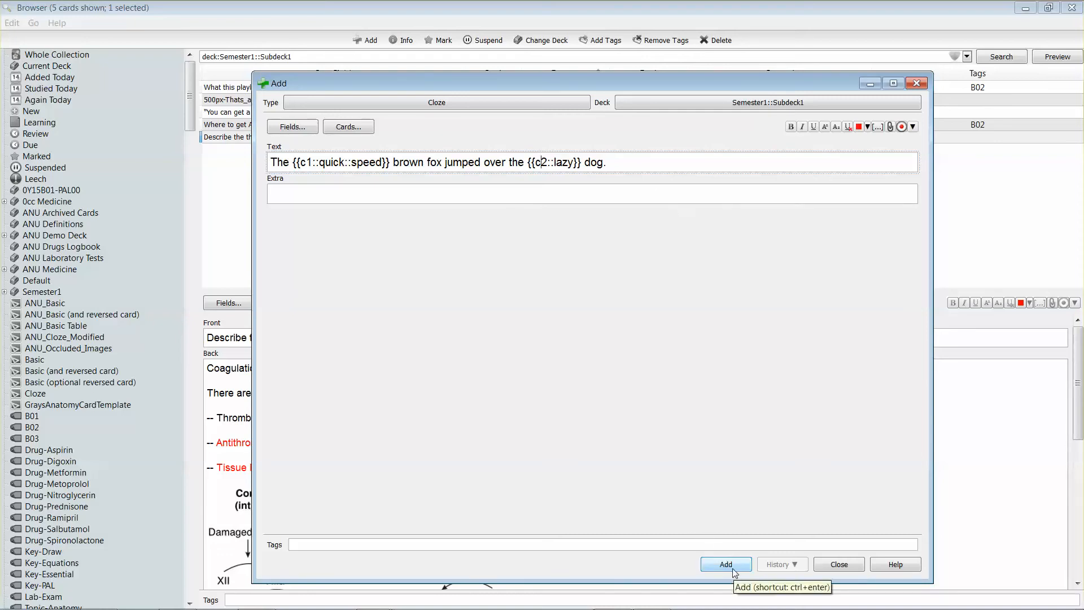
click(725, 564)
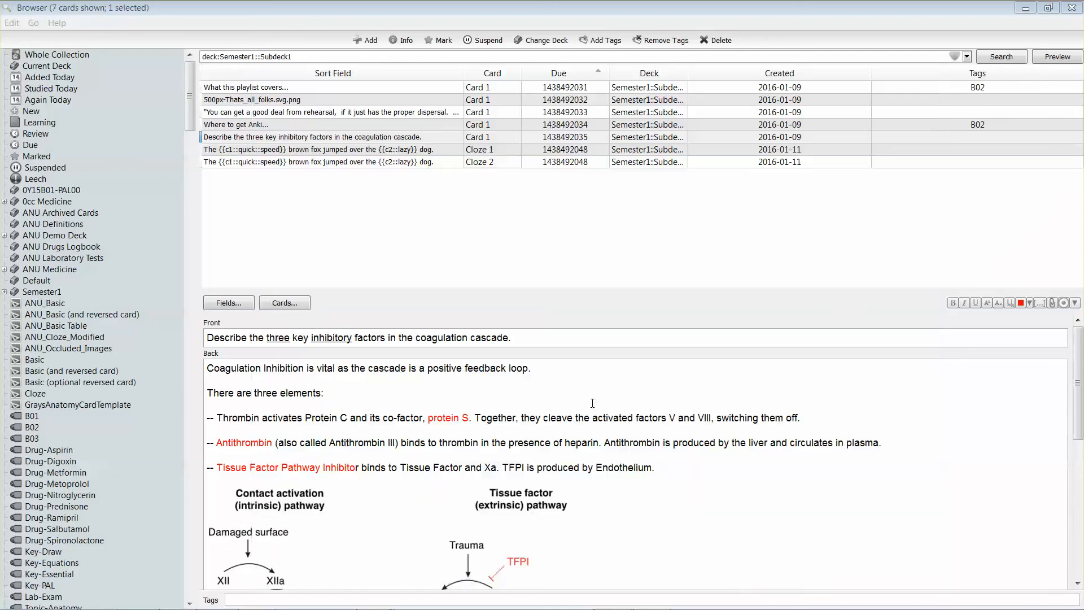
click(332, 149)
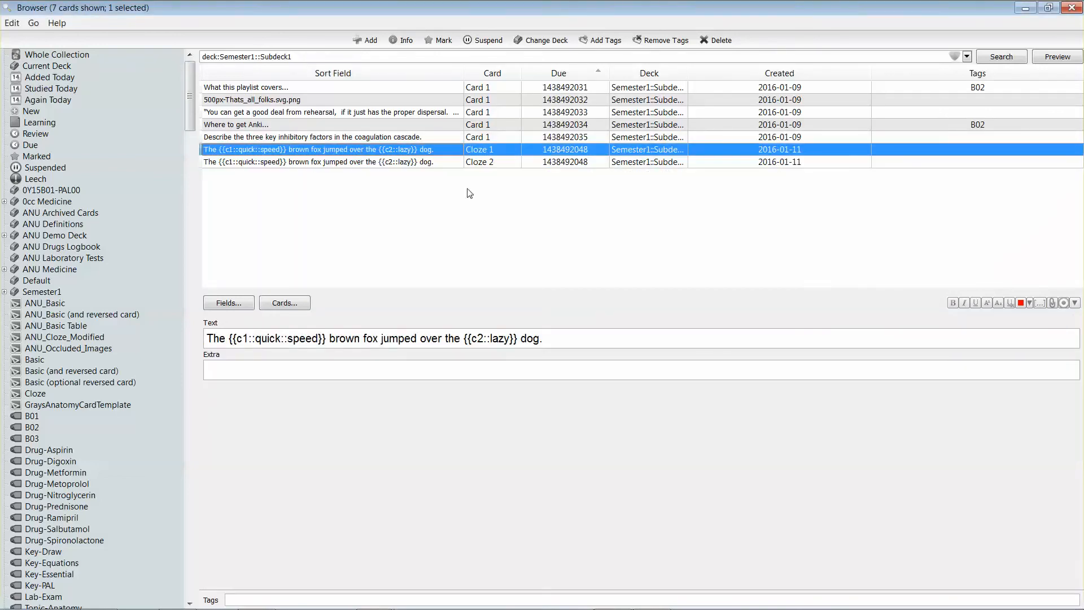
click(1056, 56)
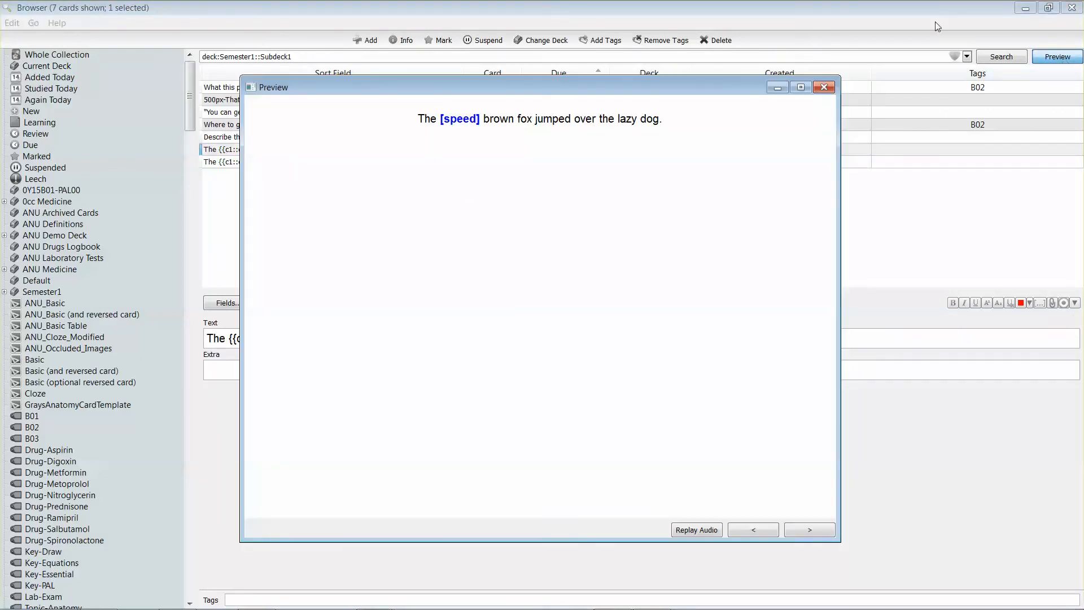
mouse_move(407, 132)
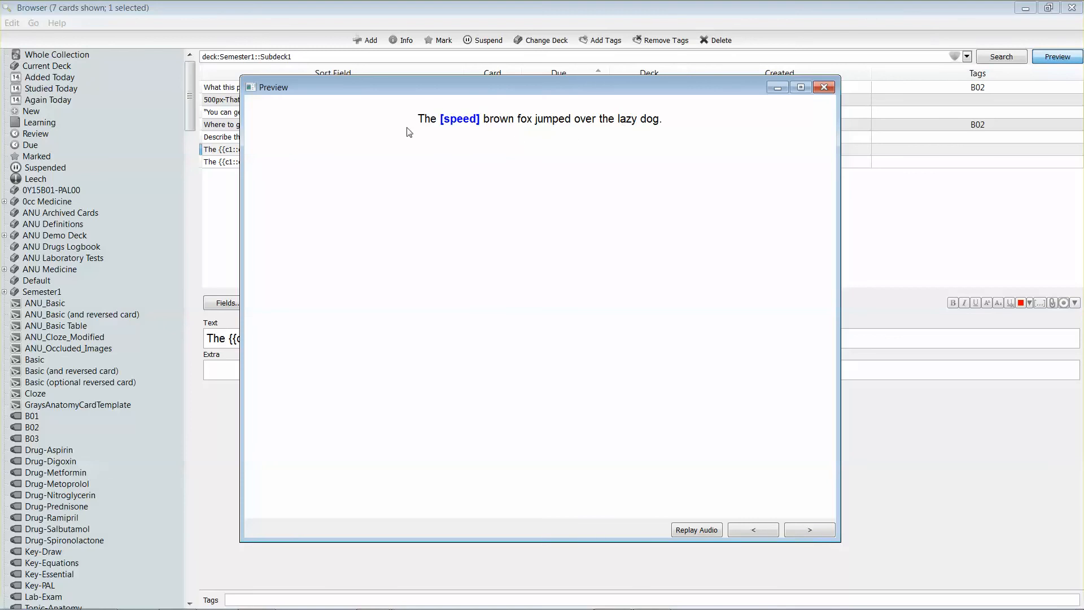
mouse_move(761, 542)
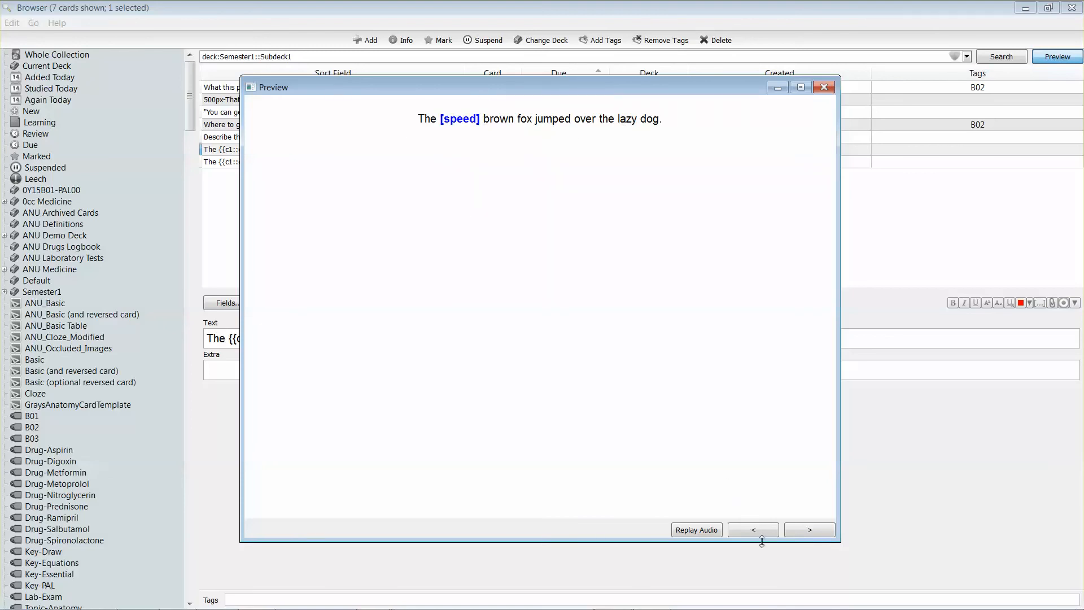
Step through both card previews, revealing 'quick' then 'lazy', and close the preview
click(809, 529)
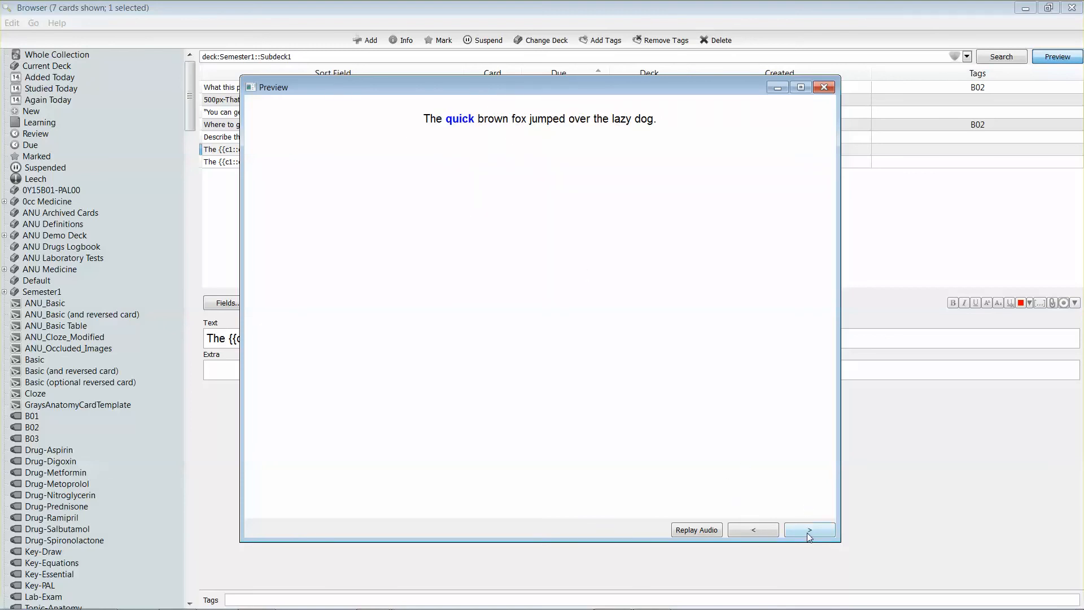
click(808, 530)
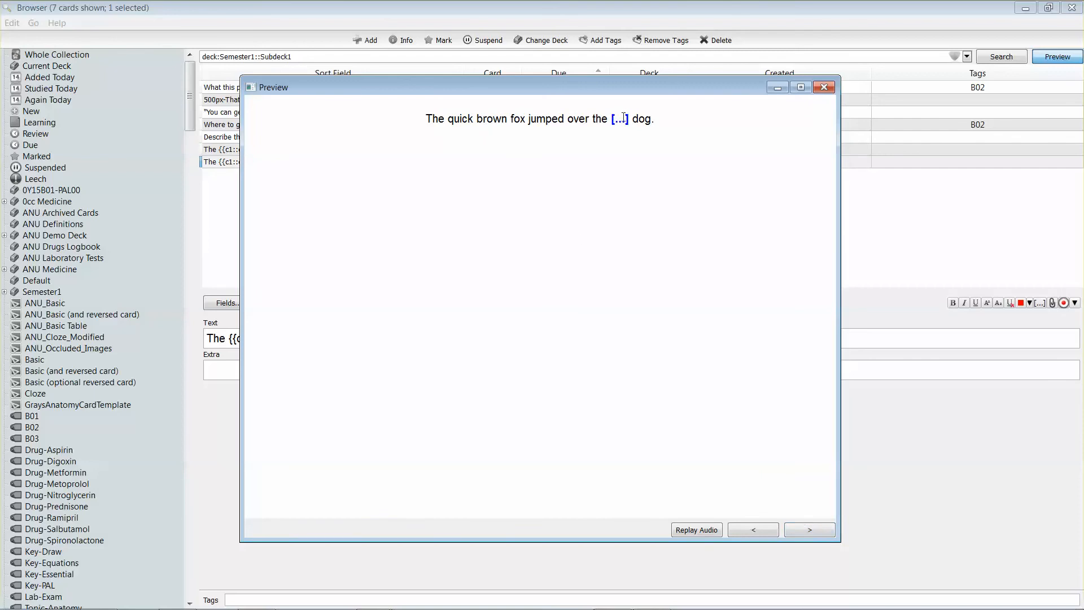
click(808, 530)
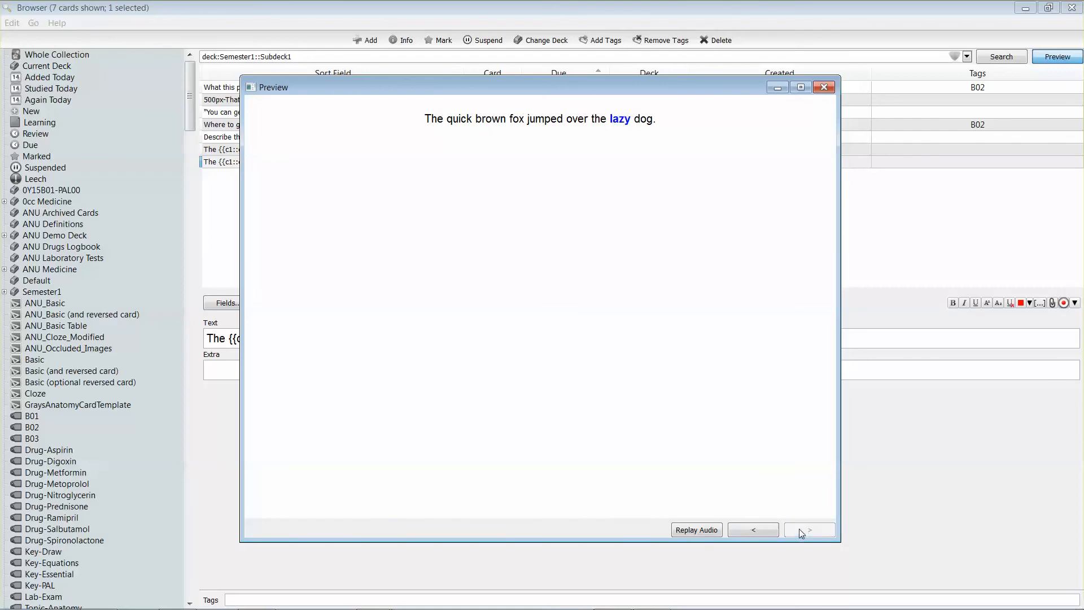
click(823, 86)
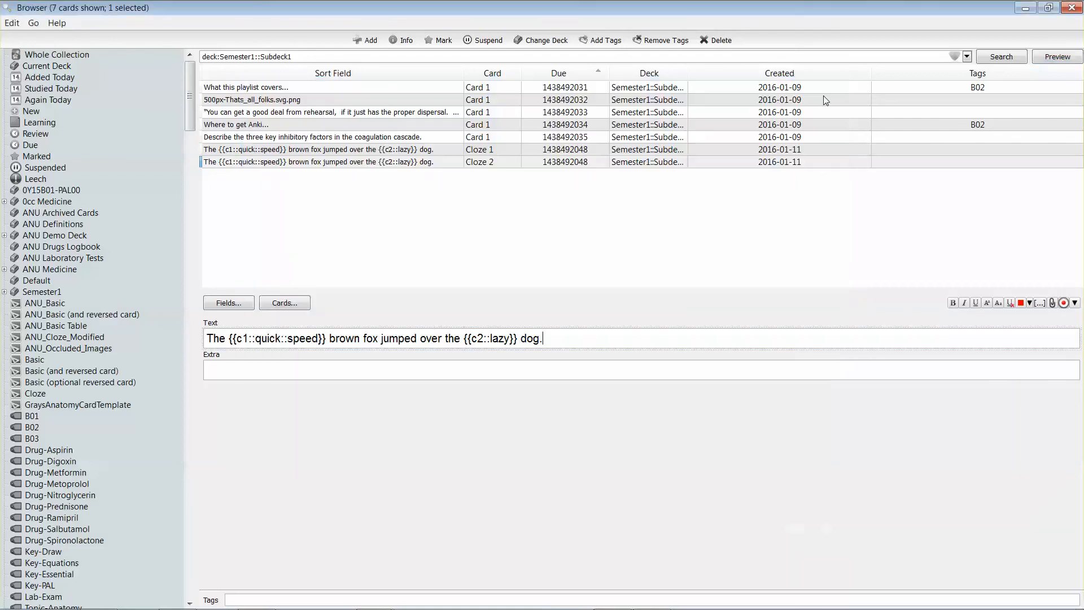
Renumber the lazy cloze from c2 to c1, preview the blank Cloze 2, and close
click(332, 149)
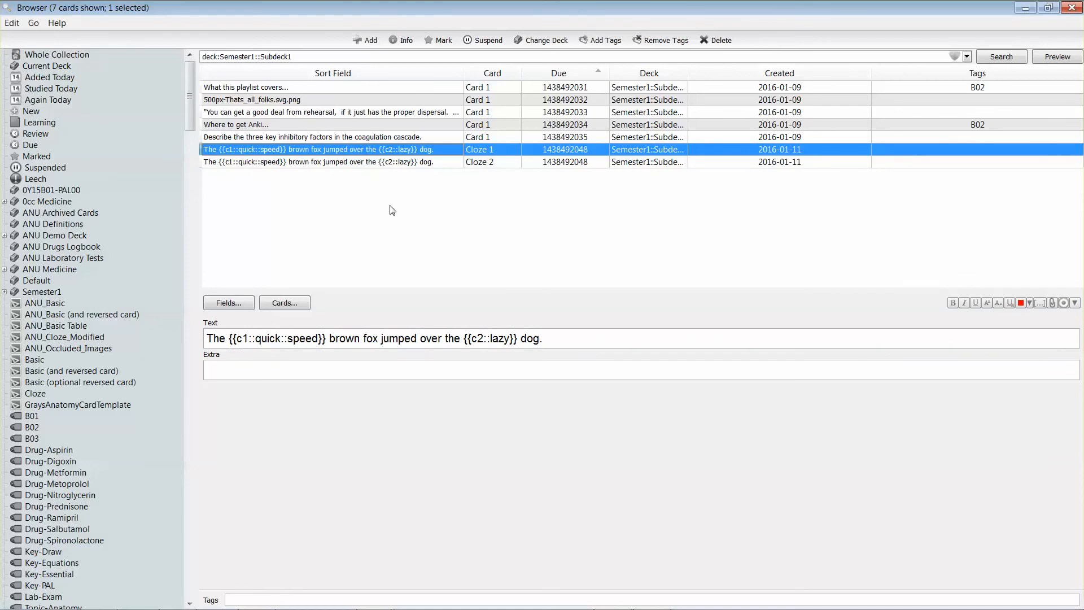
mouse_move(358, 166)
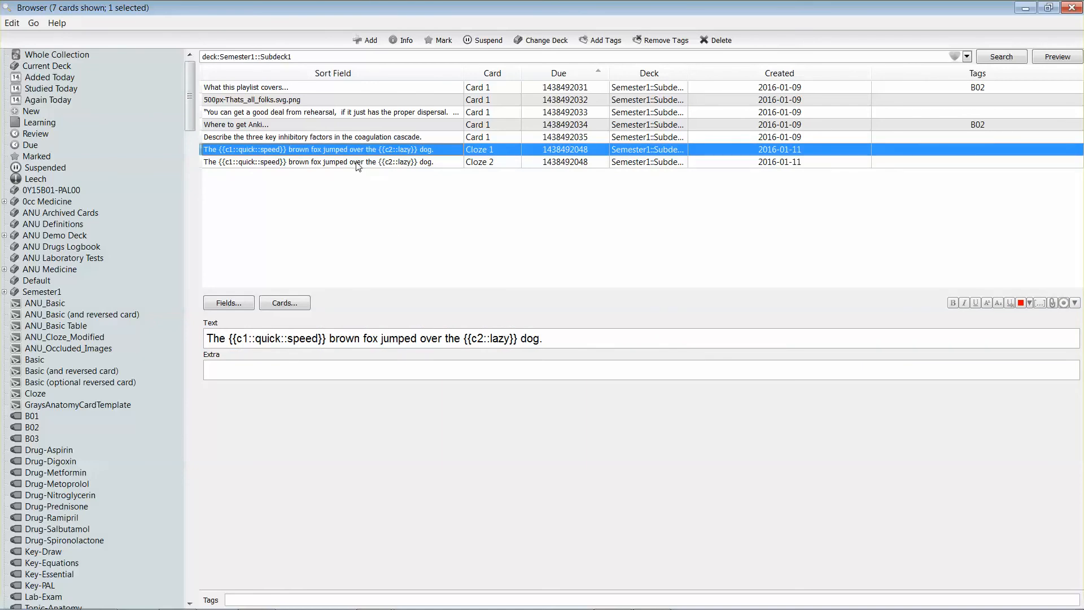
click(477, 338)
text(1)
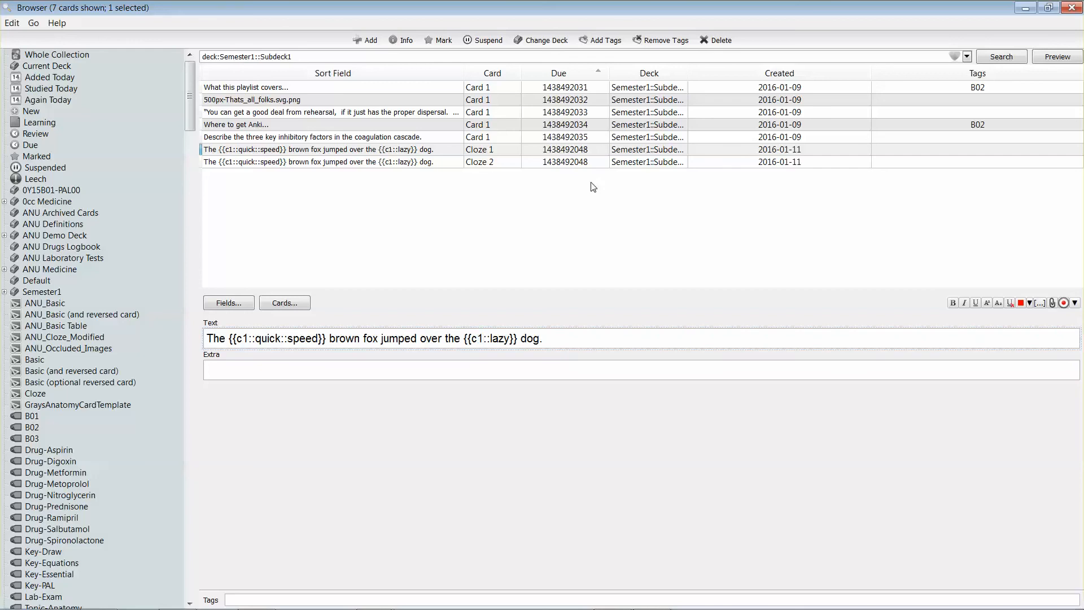
mouse_move(466, 356)
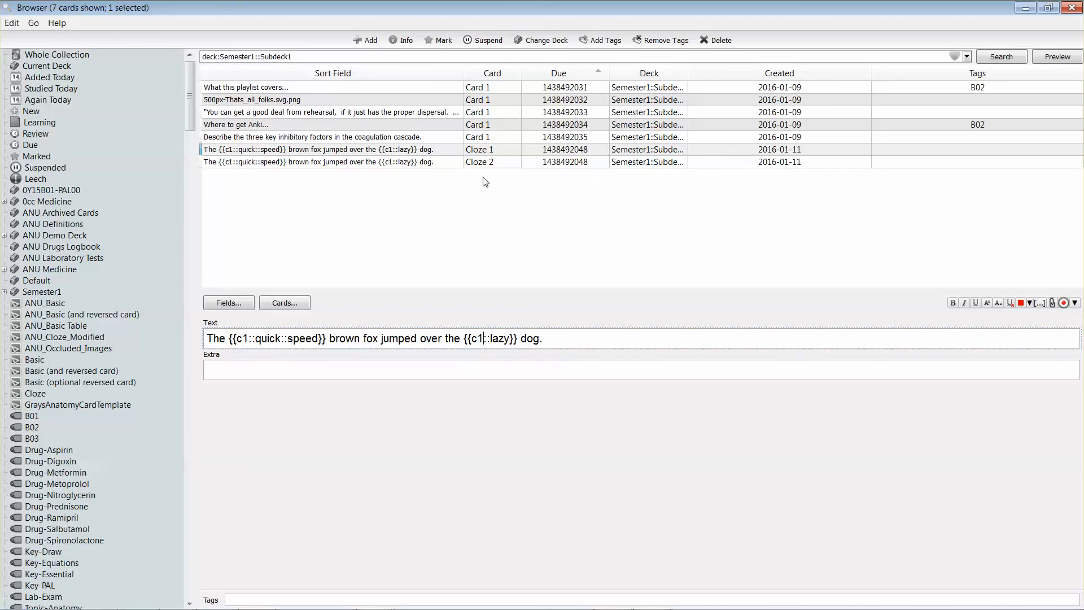
click(1056, 56)
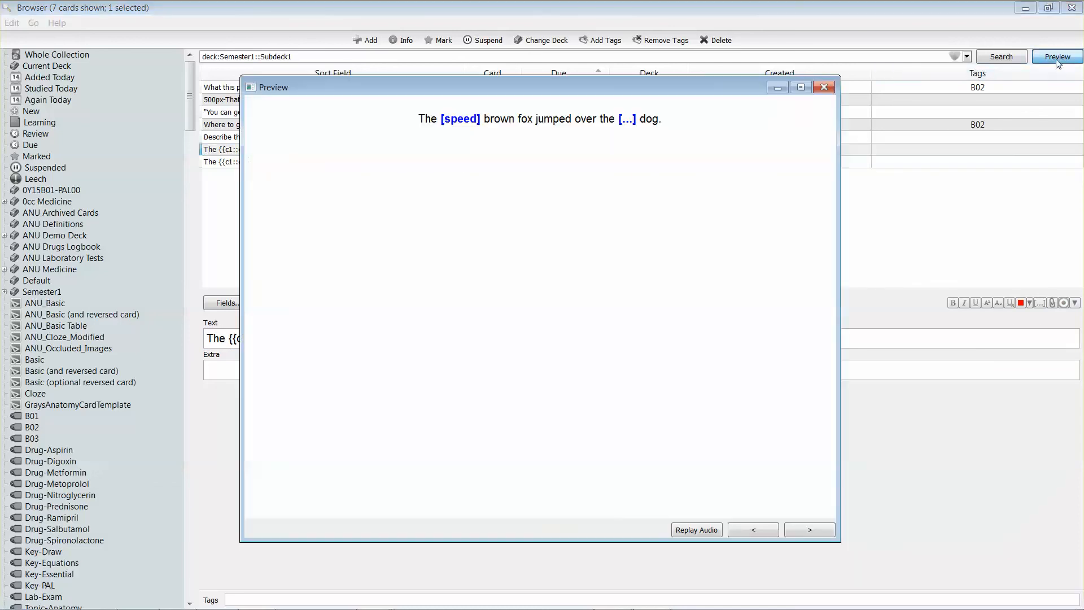
mouse_move(816, 497)
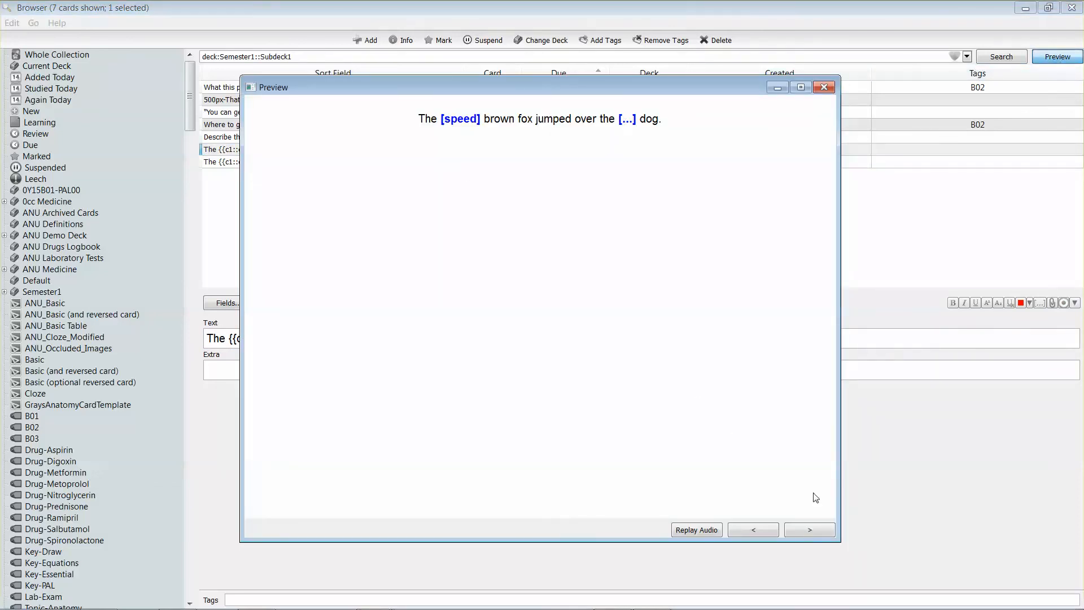
click(809, 529)
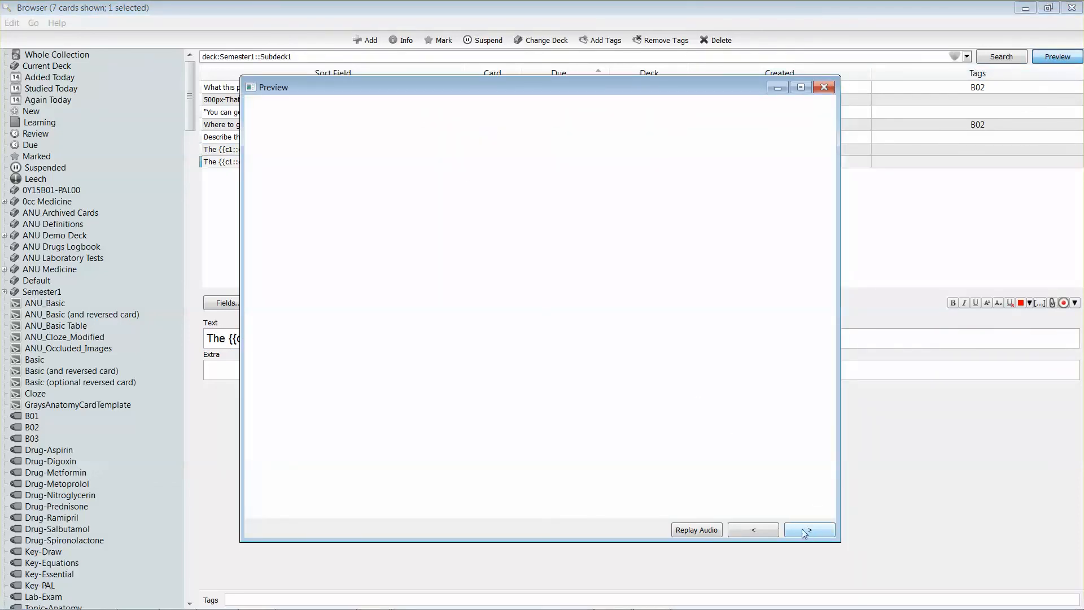
click(823, 86)
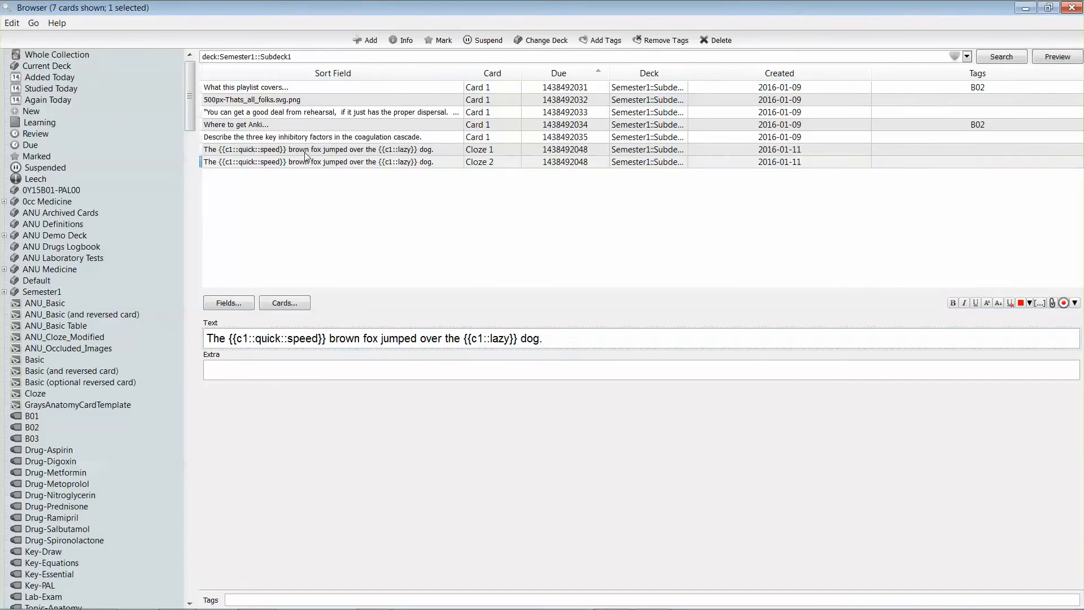
Return to the main Anki window and resume it to show the deck list
click(332, 161)
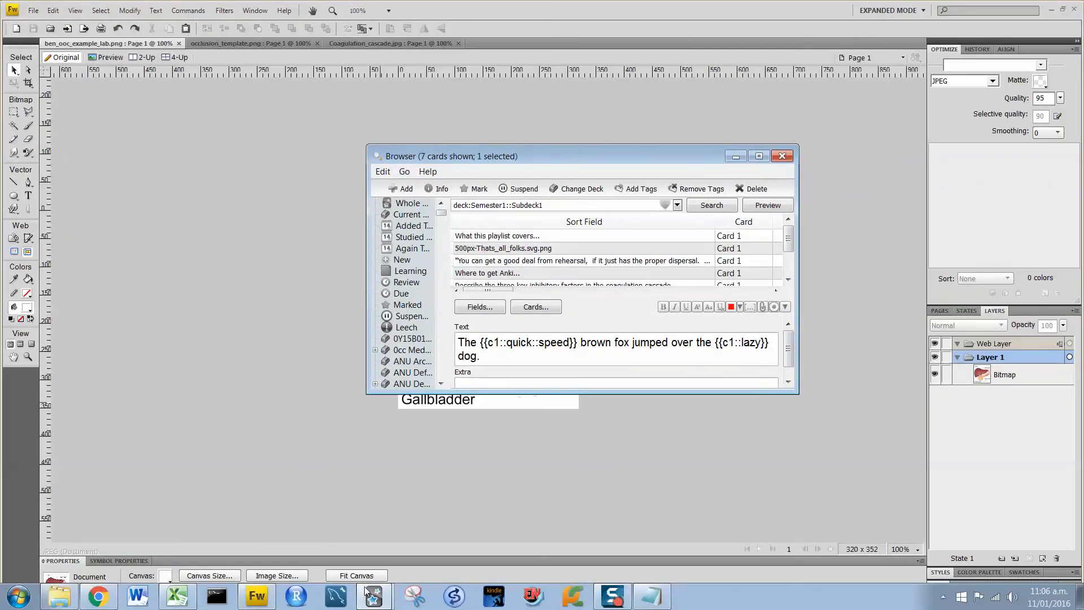
click(374, 595)
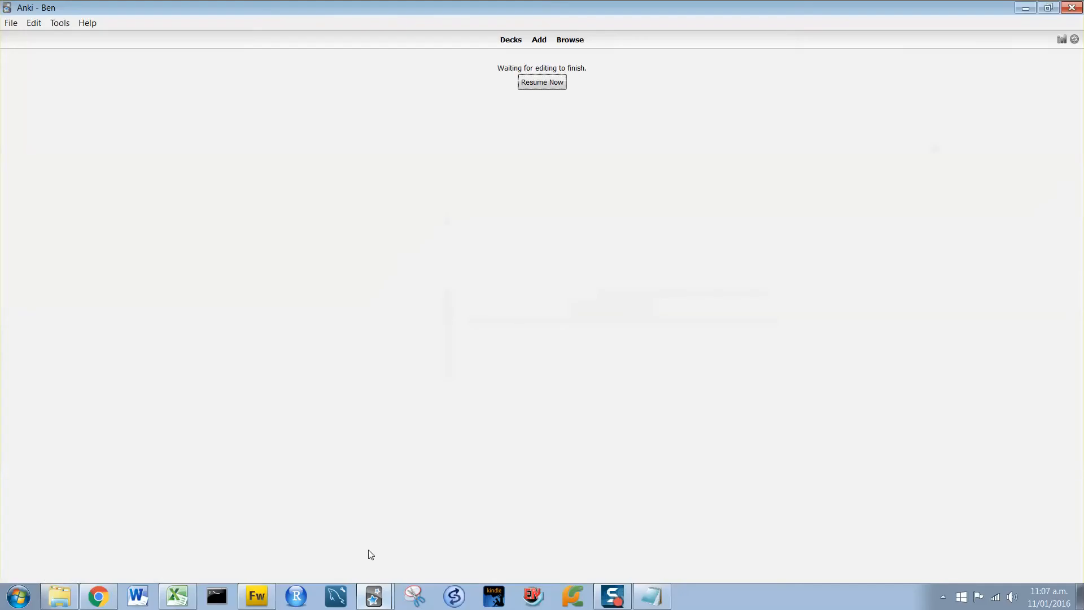
click(541, 81)
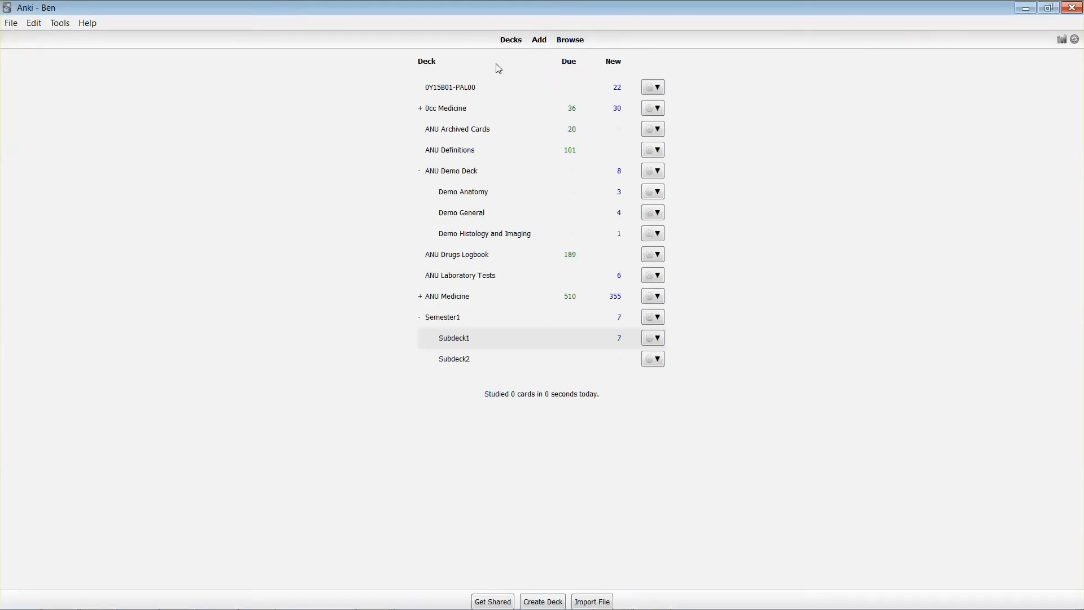
Use Tools > Empty Cards to delete the empty Cloze 2 card
click(60, 22)
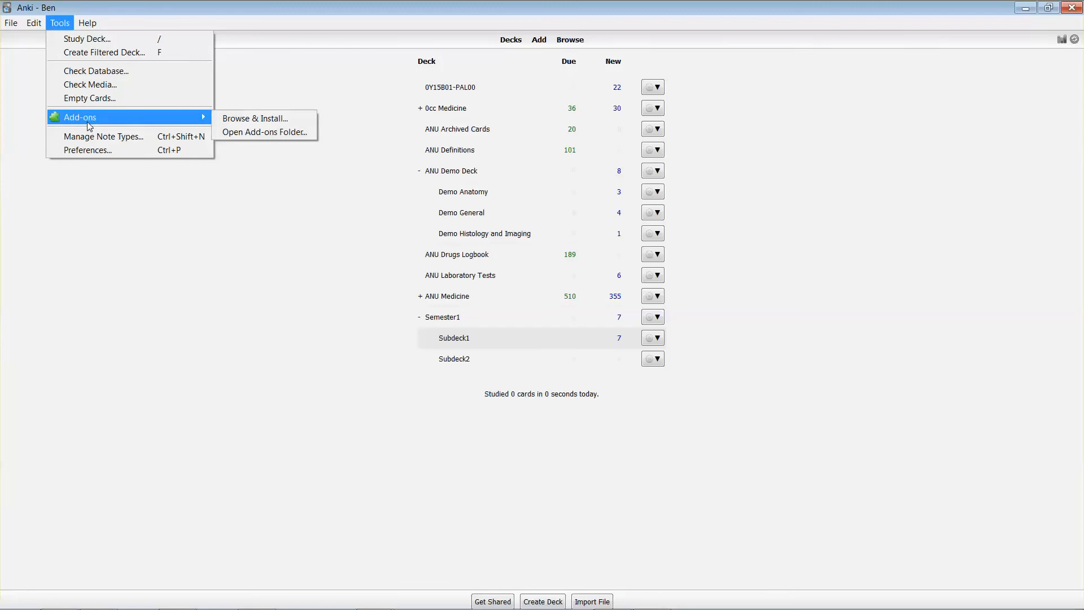
click(88, 99)
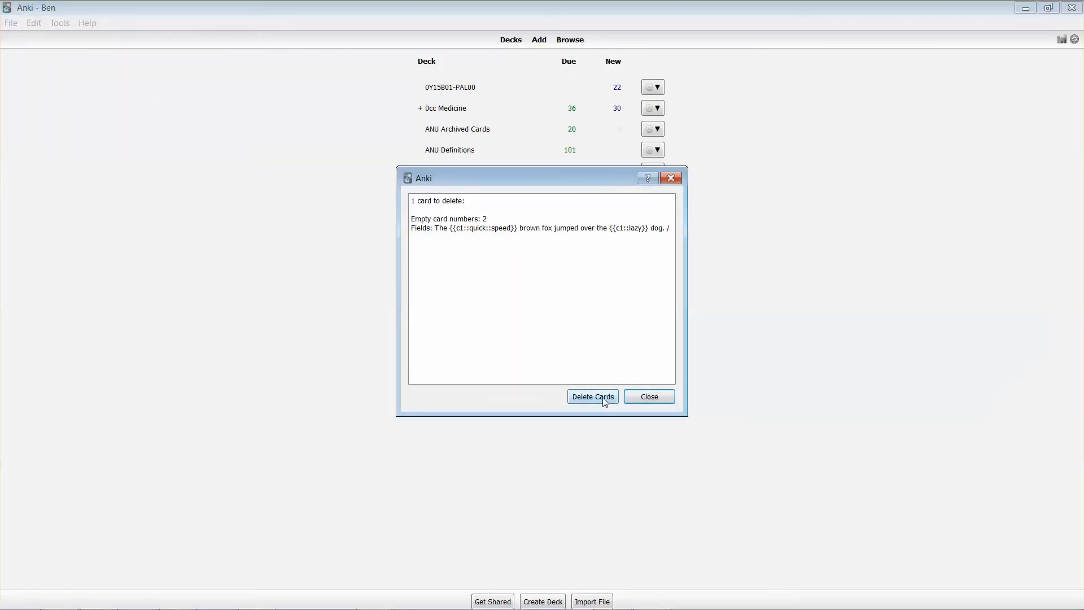
click(591, 397)
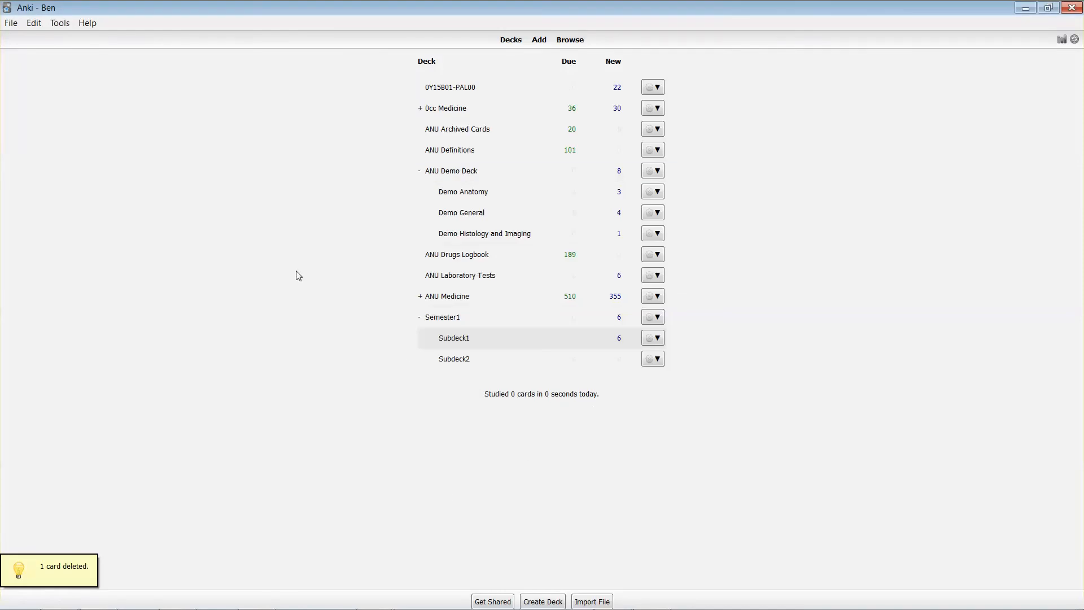
mouse_move(373, 596)
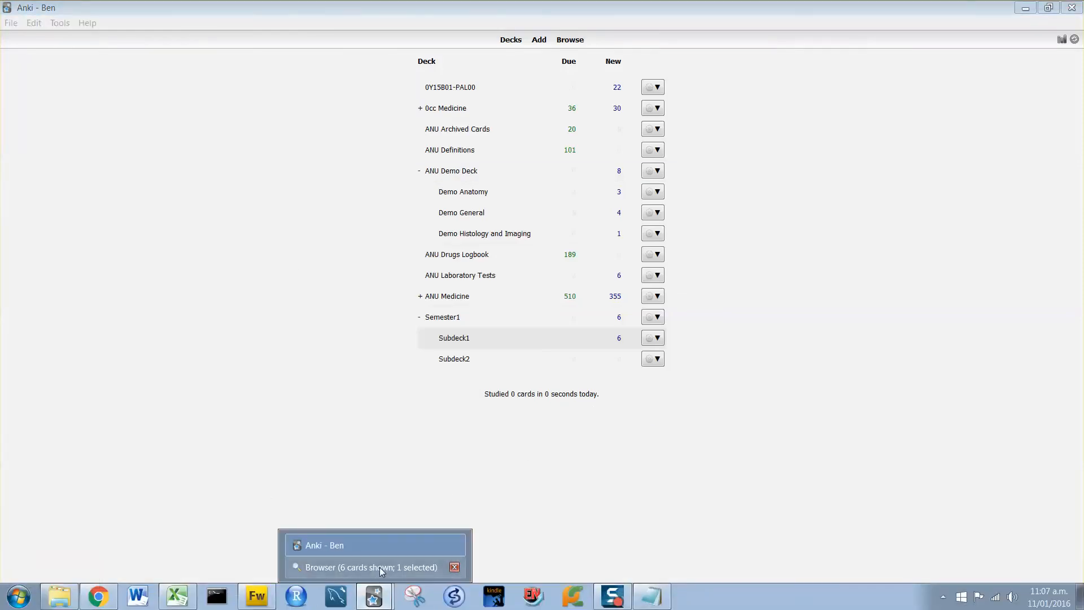
Bring back and maximize the Browser, then select the fox note's single Cloze 1 card
click(370, 567)
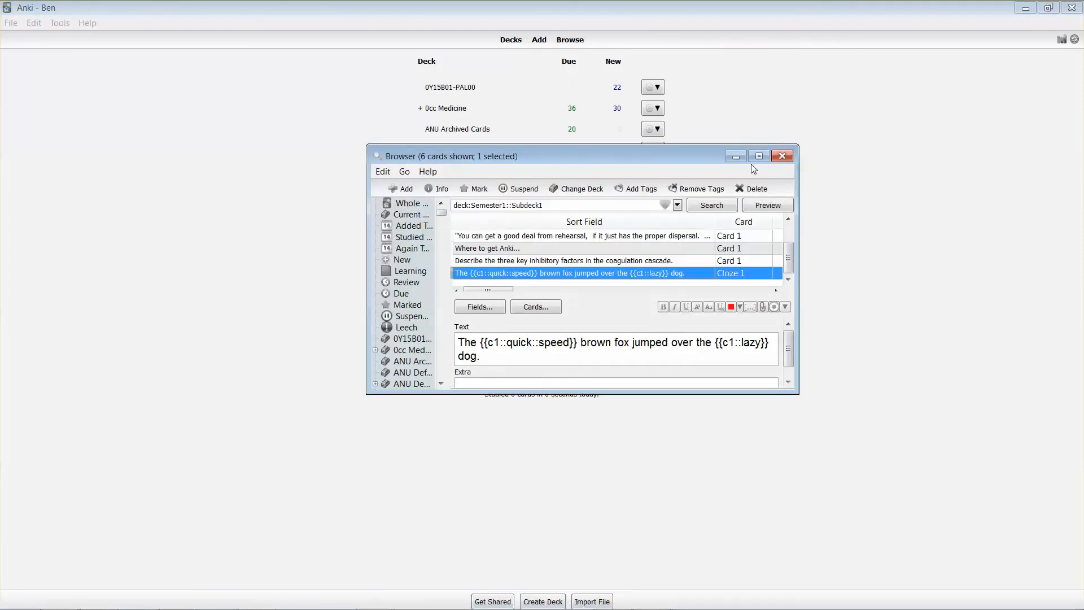
click(758, 156)
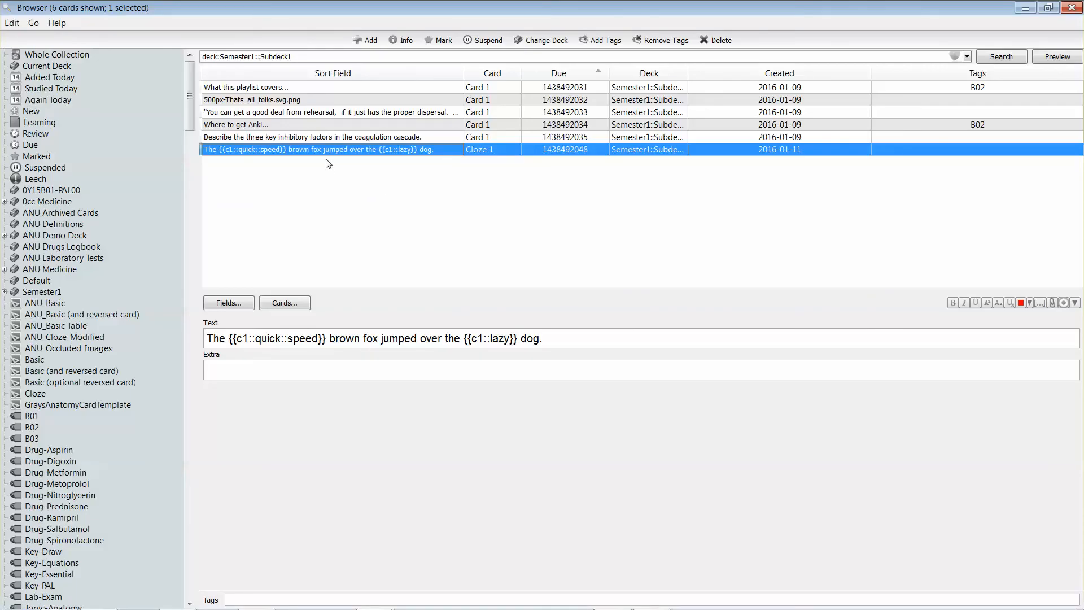
click(325, 161)
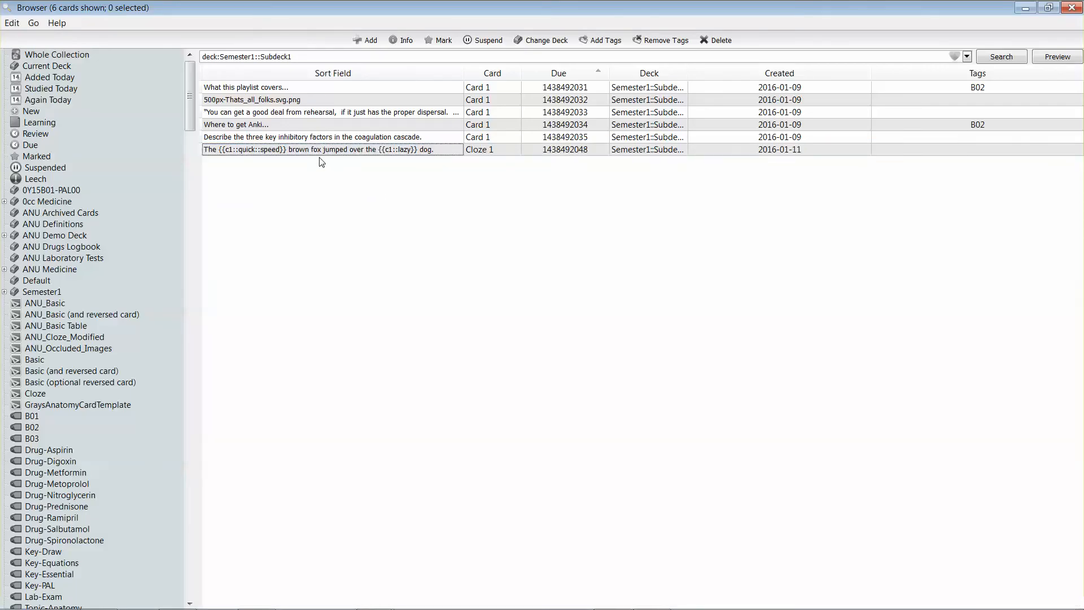
click(332, 149)
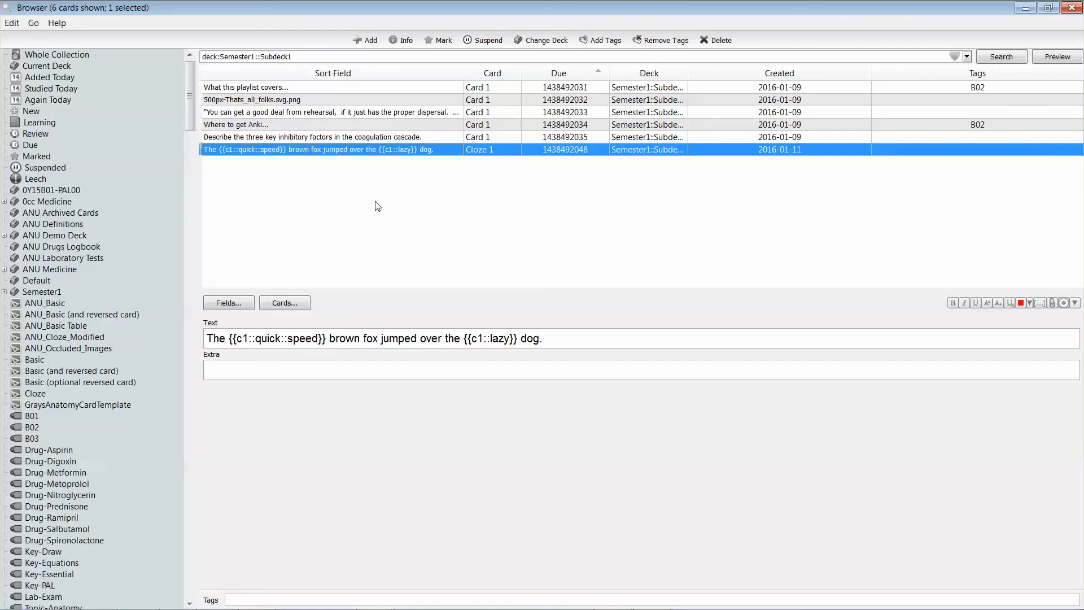
mouse_move(399, 160)
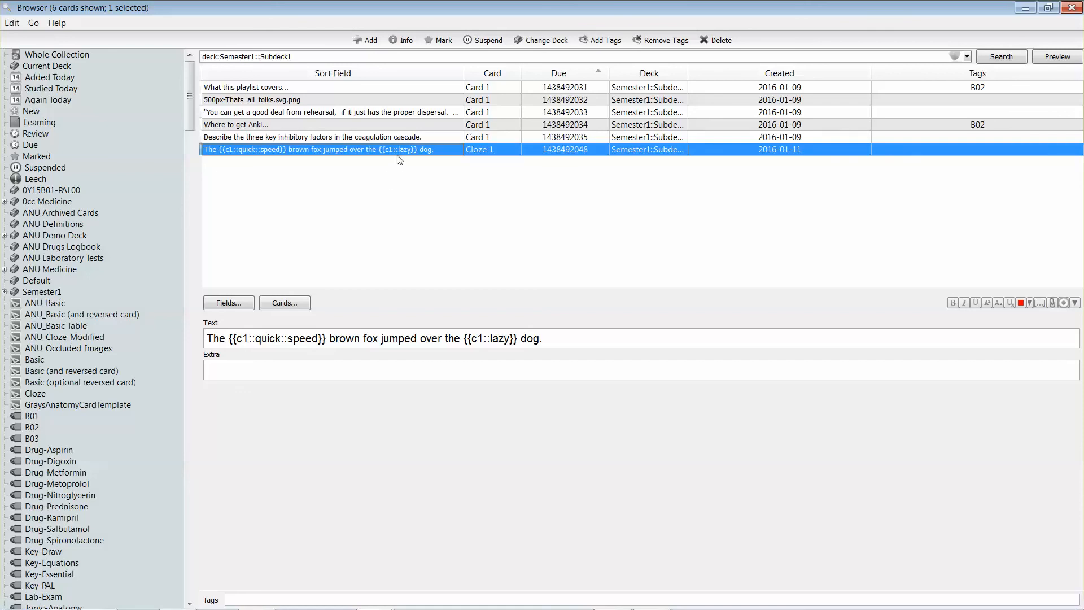